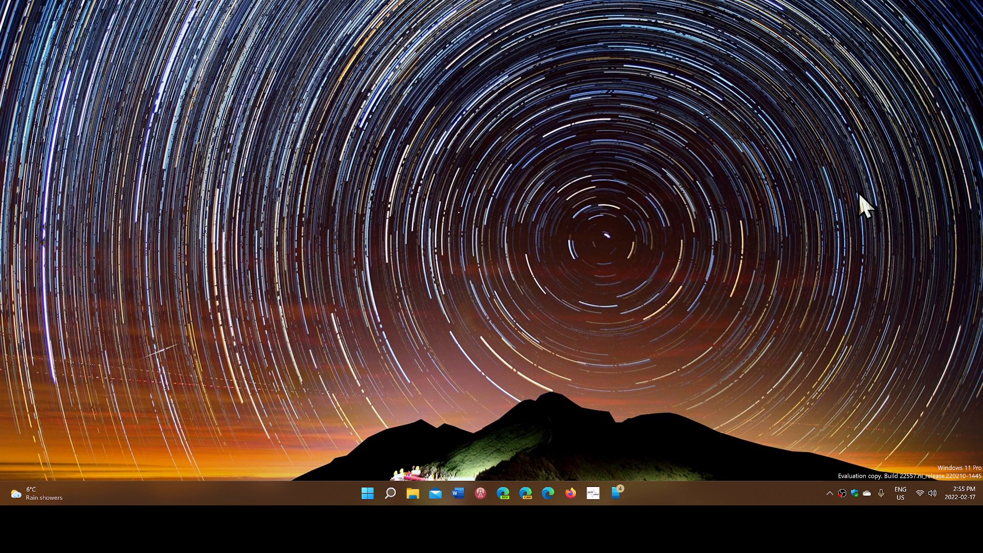
{"action": "mouse_move", "coordinate": [408, 461]}
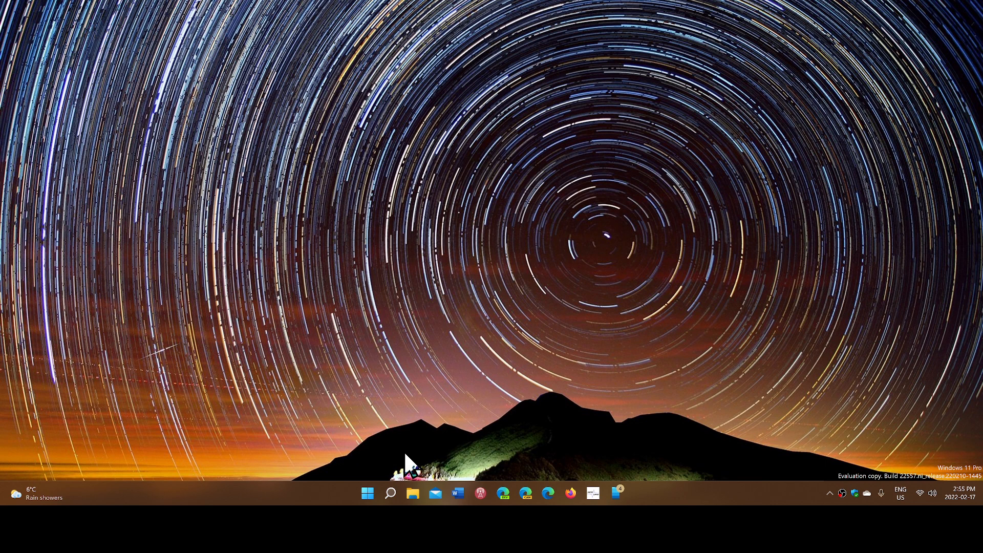
Step: Search Windows for 'clock' to find the Clock app
{"action": "left_click", "coordinate": [390, 493]}
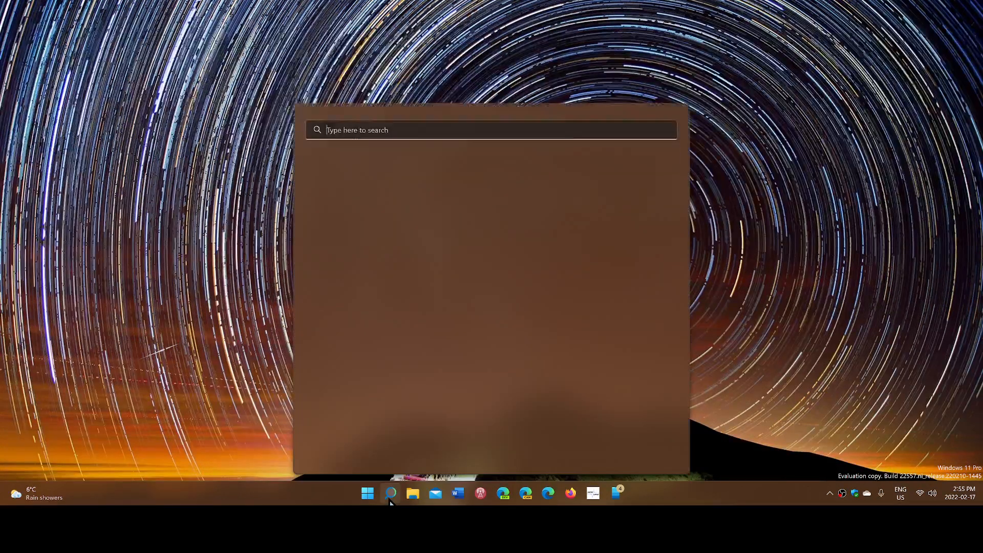
{"action": "type", "text": "clock"}
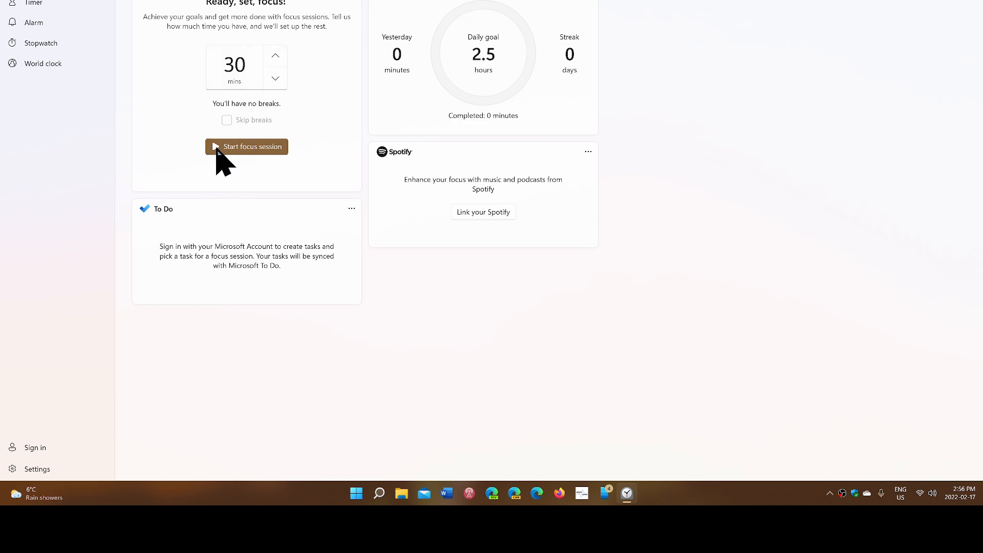
{"action": "mouse_move", "coordinate": [297, 119]}
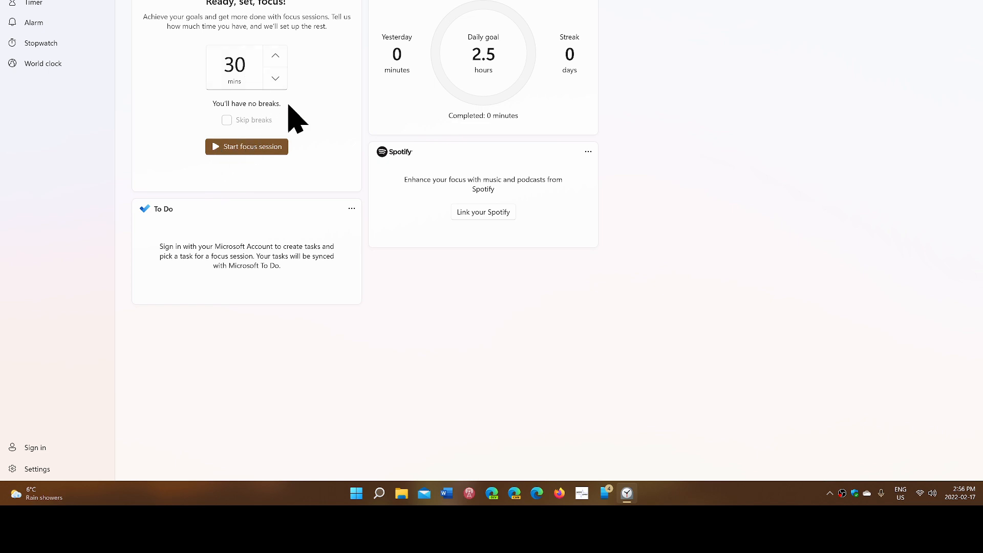
{"action": "mouse_move", "coordinate": [317, 117]}
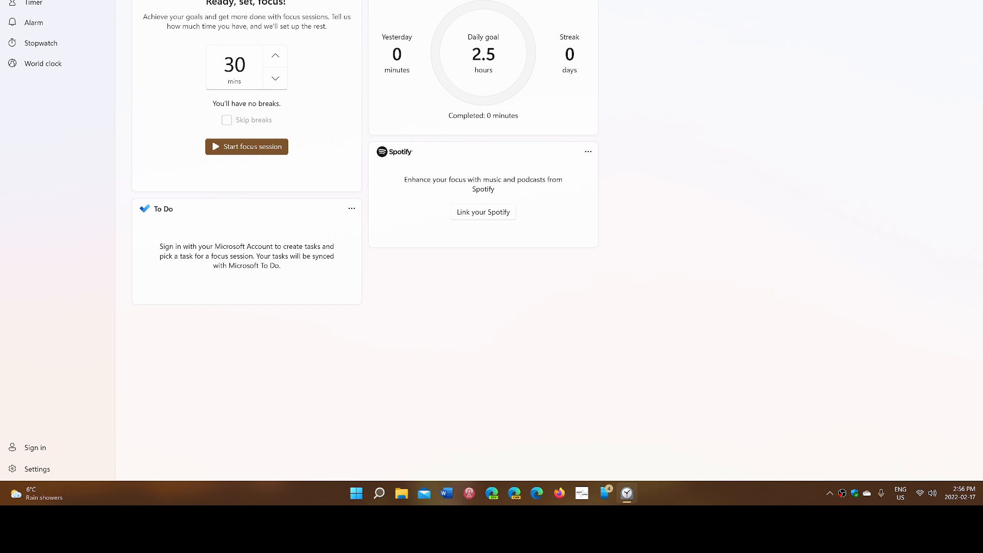
{"action": "mouse_move", "coordinate": [430, 328]}
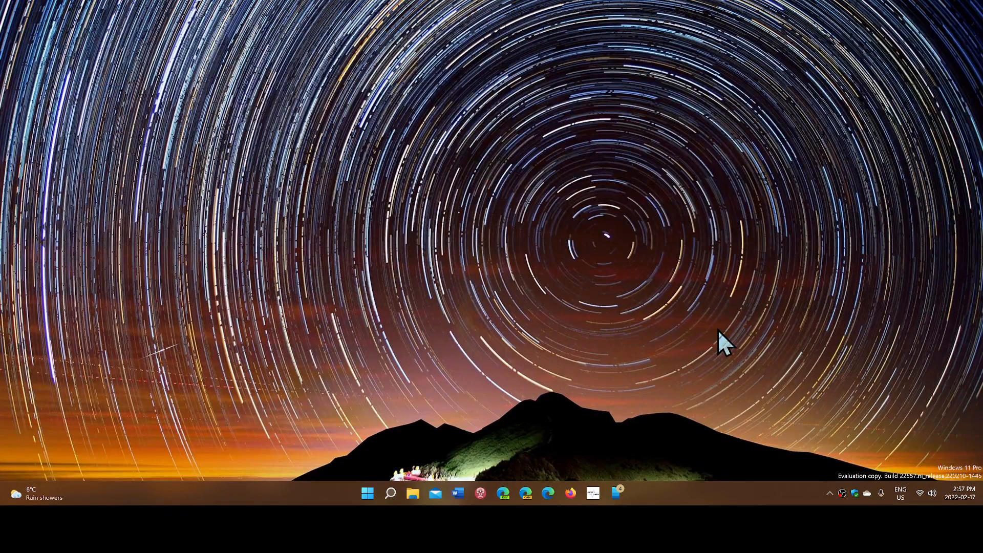
{"action": "mouse_move", "coordinate": [954, 461]}
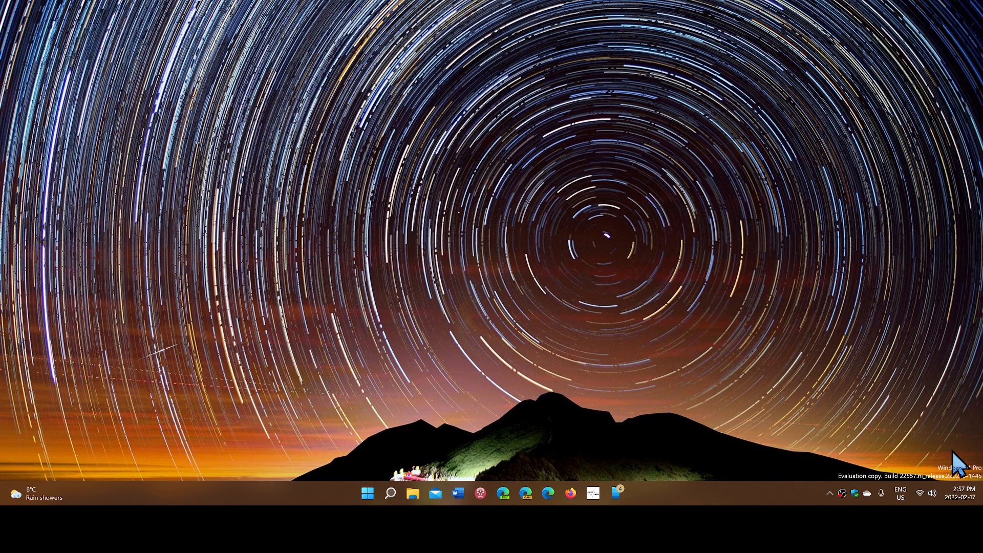
Step: Raise the focus duration from 30 to 45 minutes in the notification and calendar flyout
{"action": "left_click", "coordinate": [964, 493]}
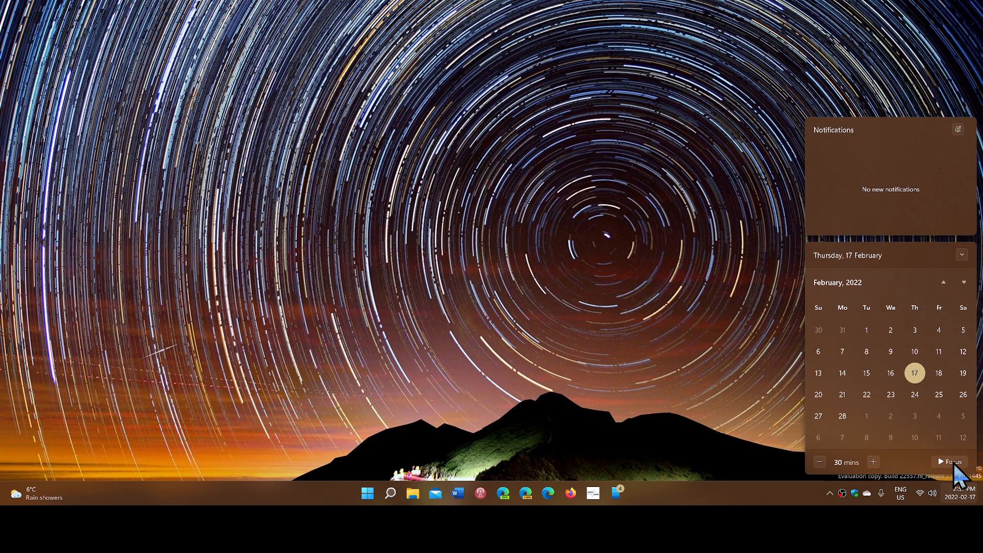
{"action": "mouse_move", "coordinate": [874, 467]}
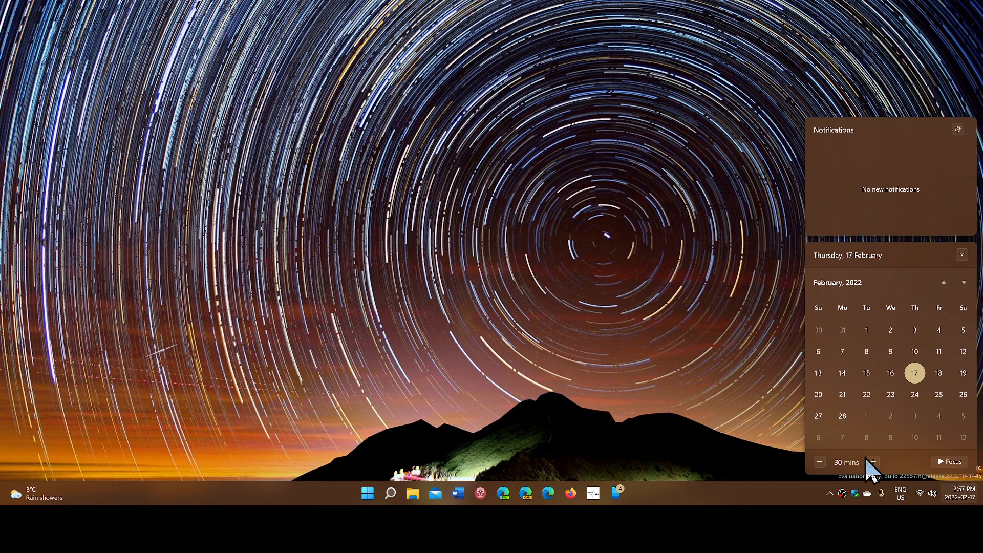
{"action": "left_click", "coordinate": [873, 461]}
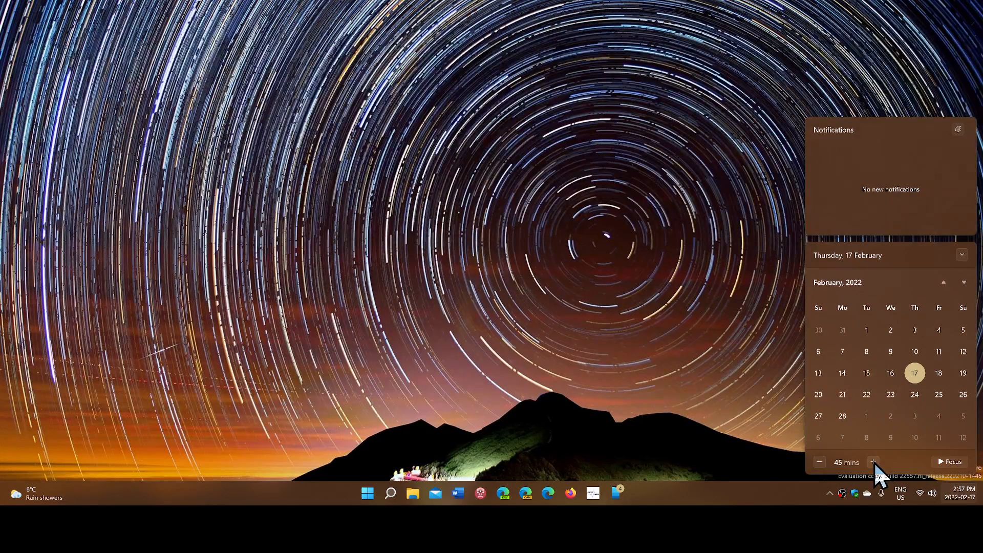
{"action": "mouse_move", "coordinate": [934, 473]}
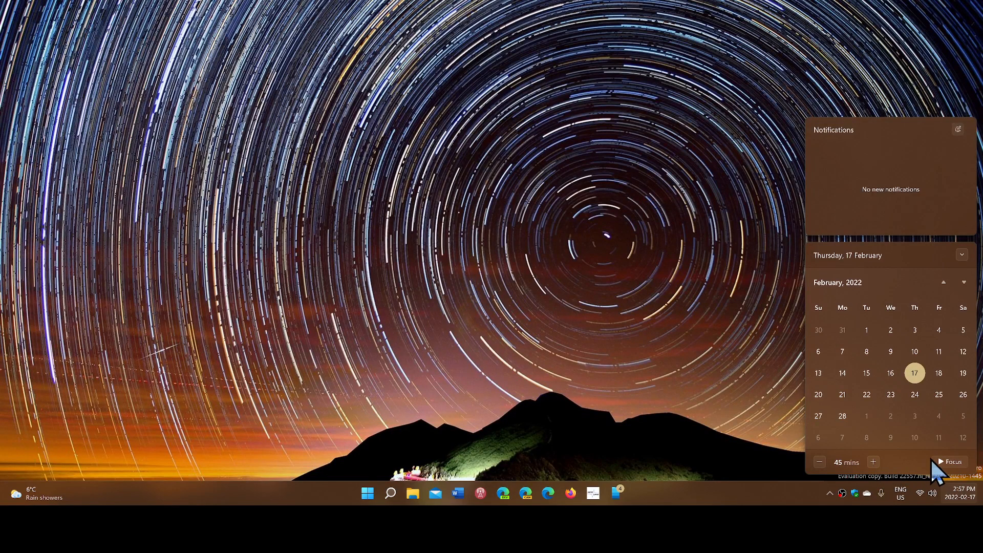
Step: Start the 45-minute focus session from the flyout, turning on do not disturb
{"action": "left_click", "coordinate": [950, 462]}
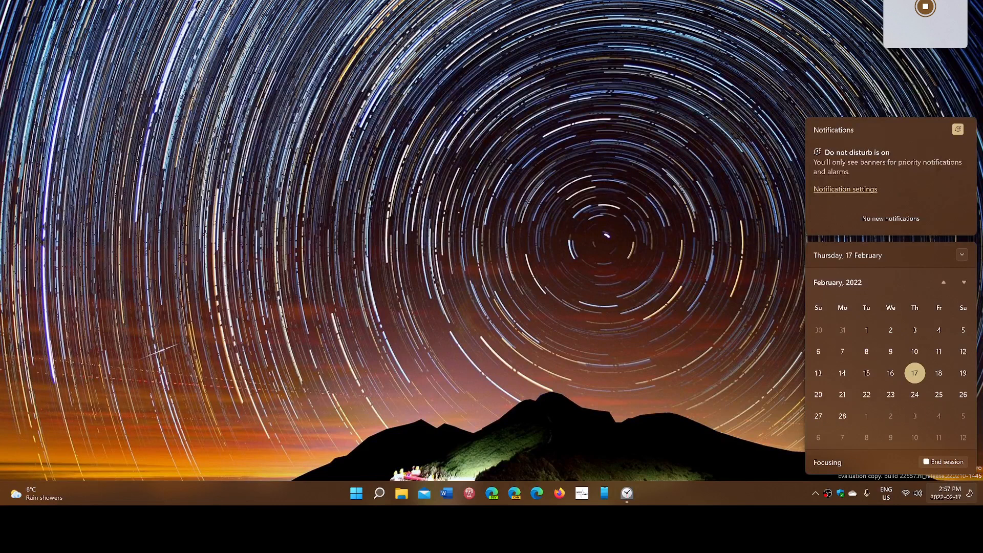
{"action": "mouse_move", "coordinate": [951, 52]}
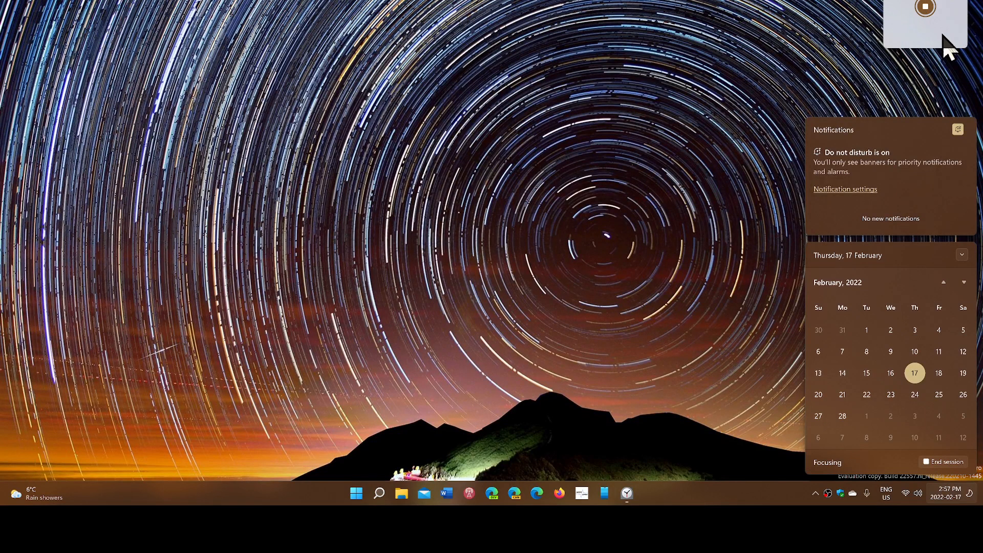
{"action": "mouse_move", "coordinate": [921, 30]}
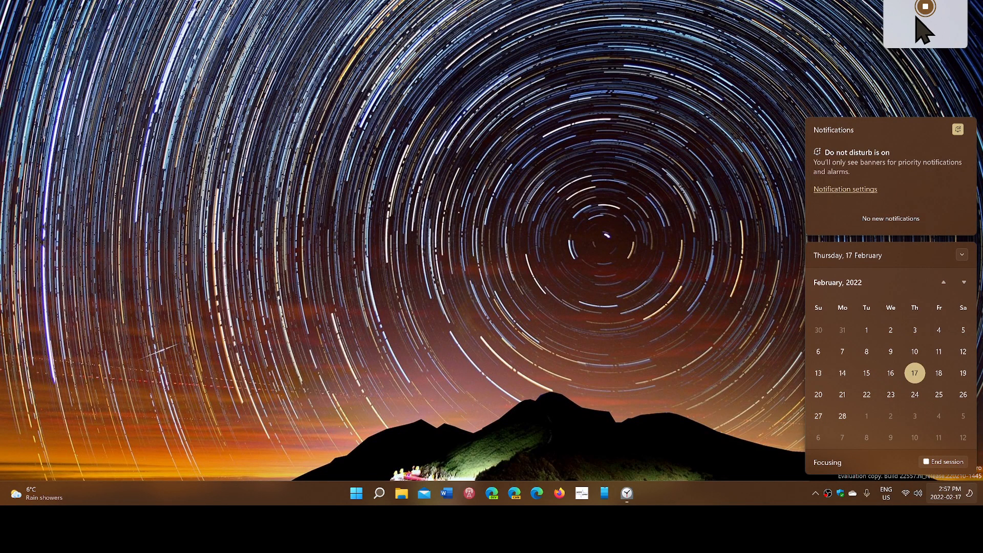
{"action": "mouse_move", "coordinate": [674, 101]}
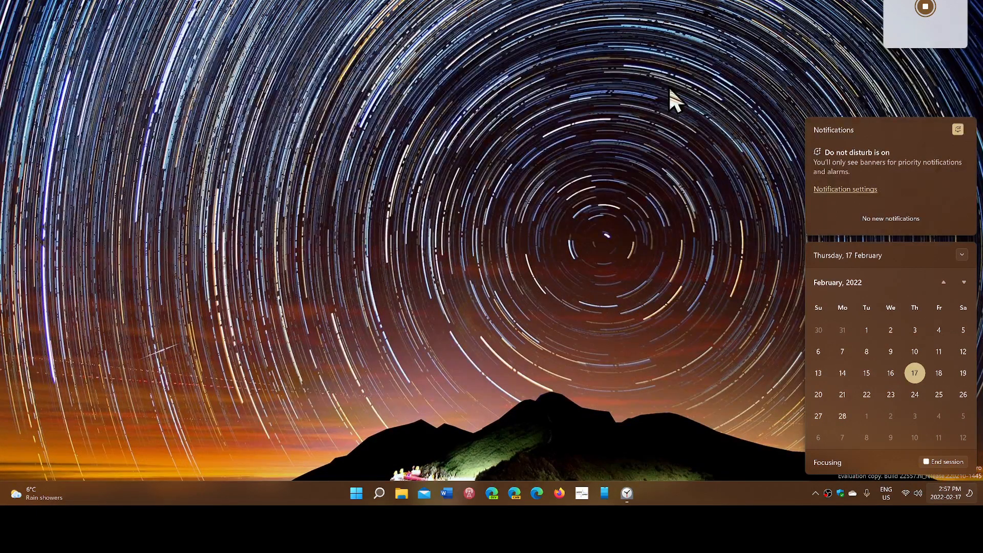
{"action": "mouse_move", "coordinate": [515, 441]}
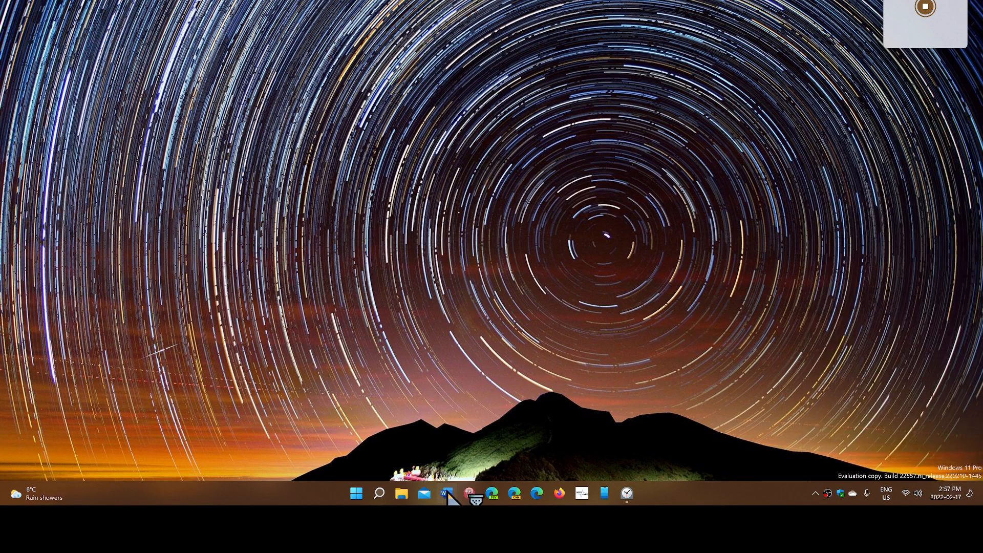
Step: Close the Clock app from the taskbar while the focus session keeps running
{"action": "left_click", "coordinate": [446, 493]}
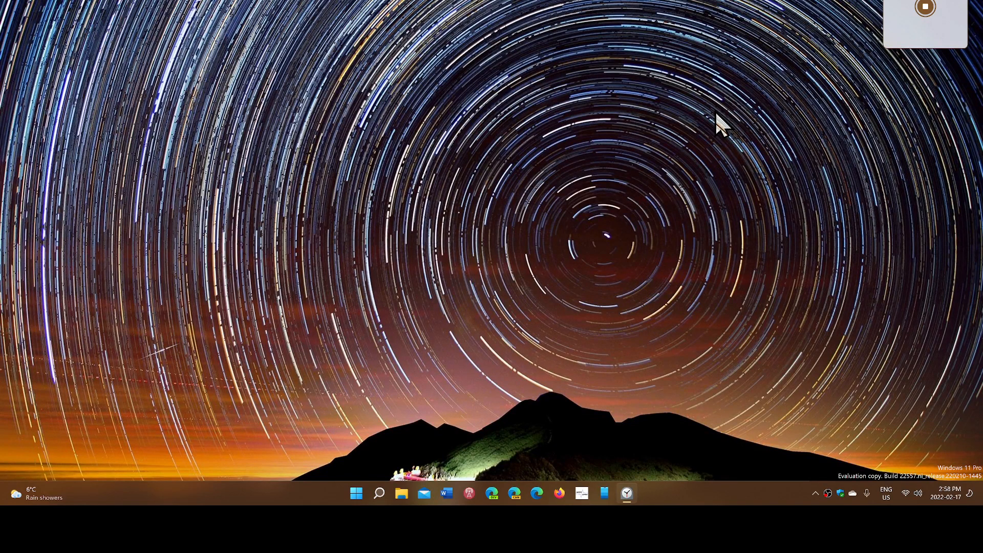
{"action": "mouse_move", "coordinate": [699, 121]}
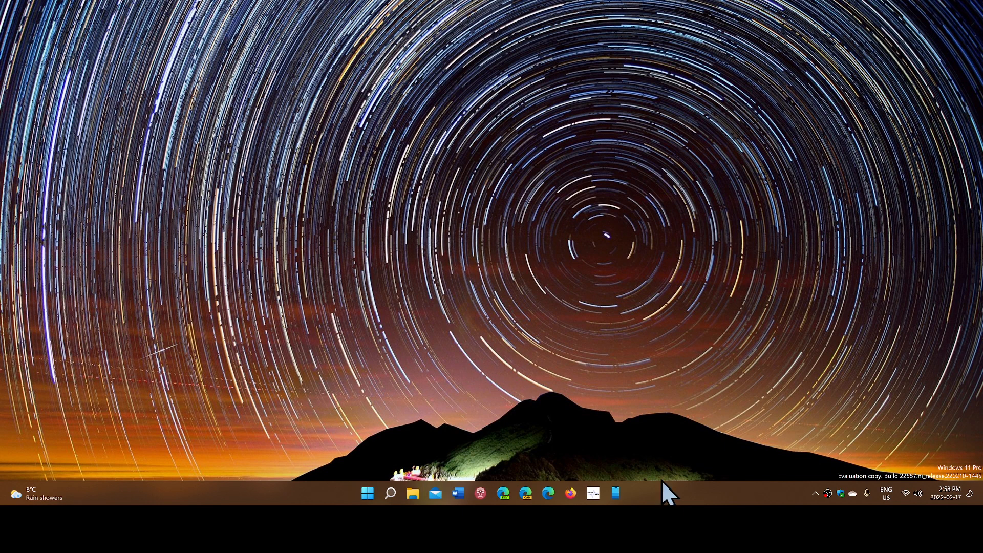
{"action": "mouse_move", "coordinate": [611, 401]}
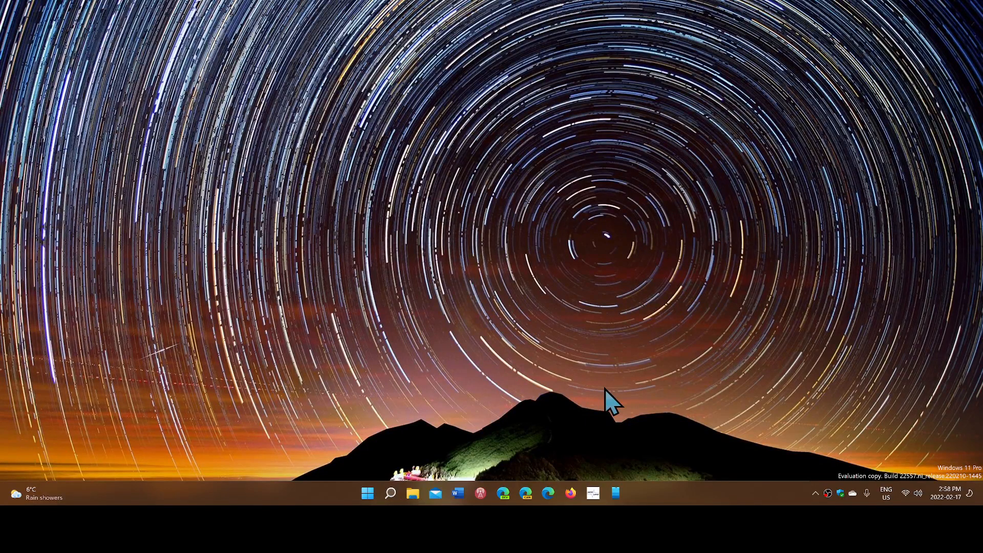
{"action": "mouse_move", "coordinate": [426, 461]}
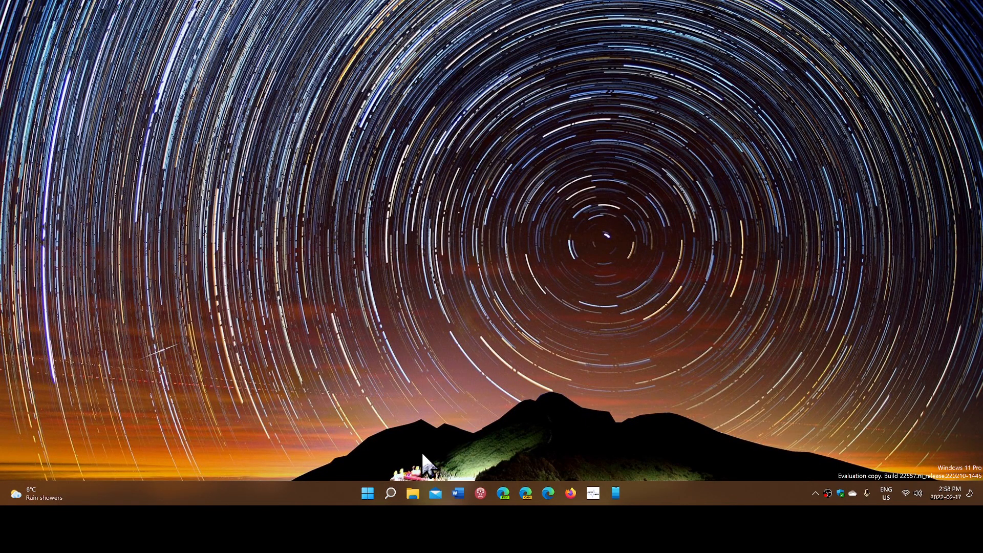
{"action": "mouse_move", "coordinate": [746, 485]}
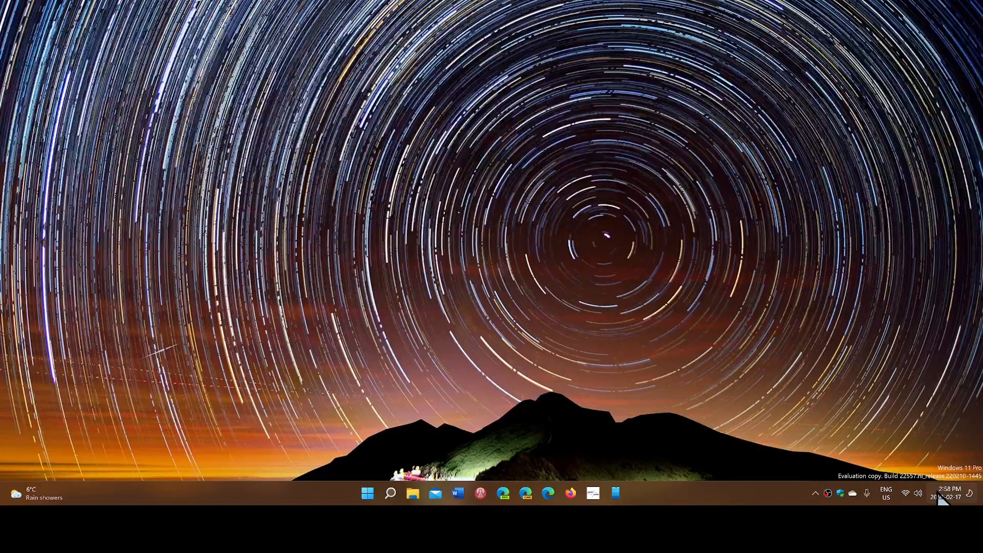
Step: End the running focus session from the notification flyout, turning do not disturb off
{"action": "left_click", "coordinate": [949, 493]}
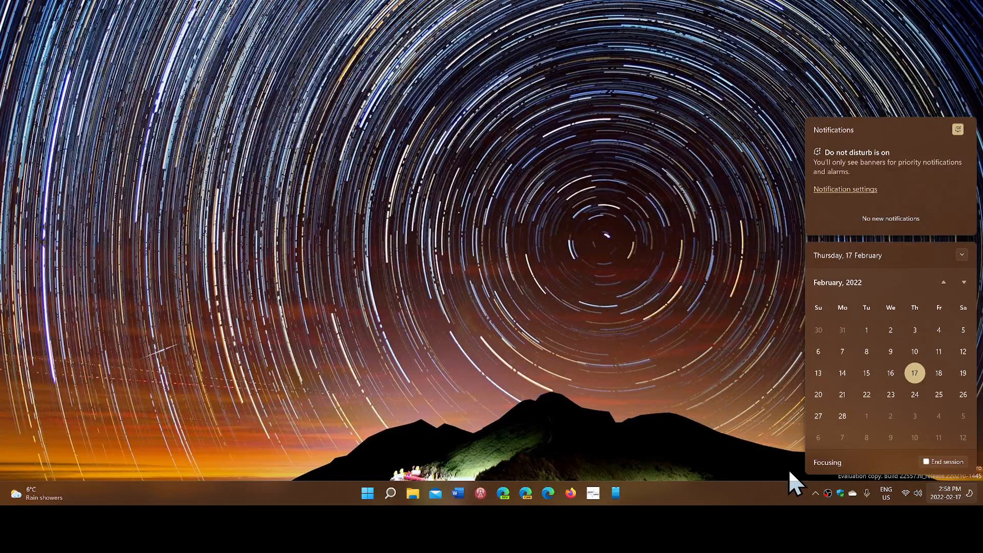
{"action": "mouse_move", "coordinate": [952, 464]}
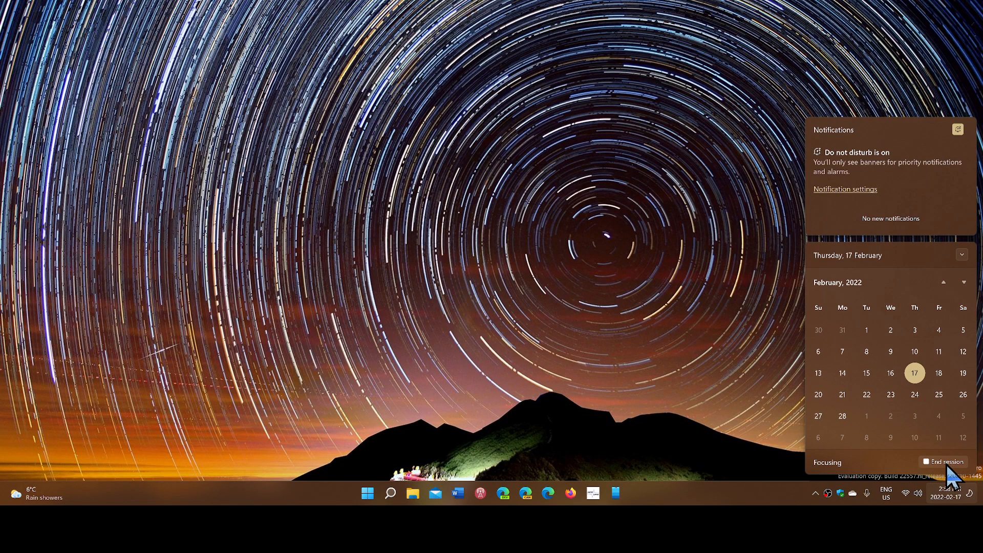
{"action": "left_click", "coordinate": [942, 462]}
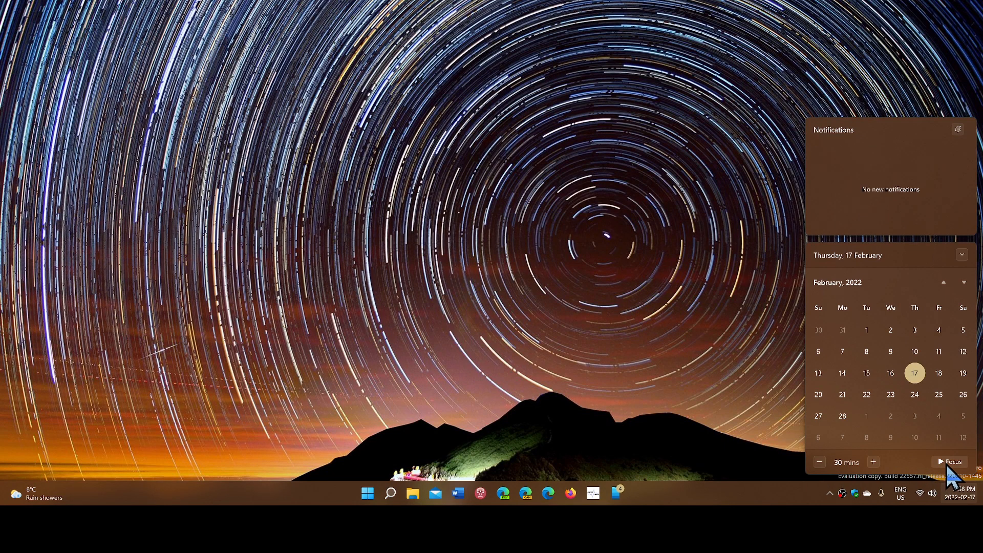
{"action": "mouse_move", "coordinate": [906, 473]}
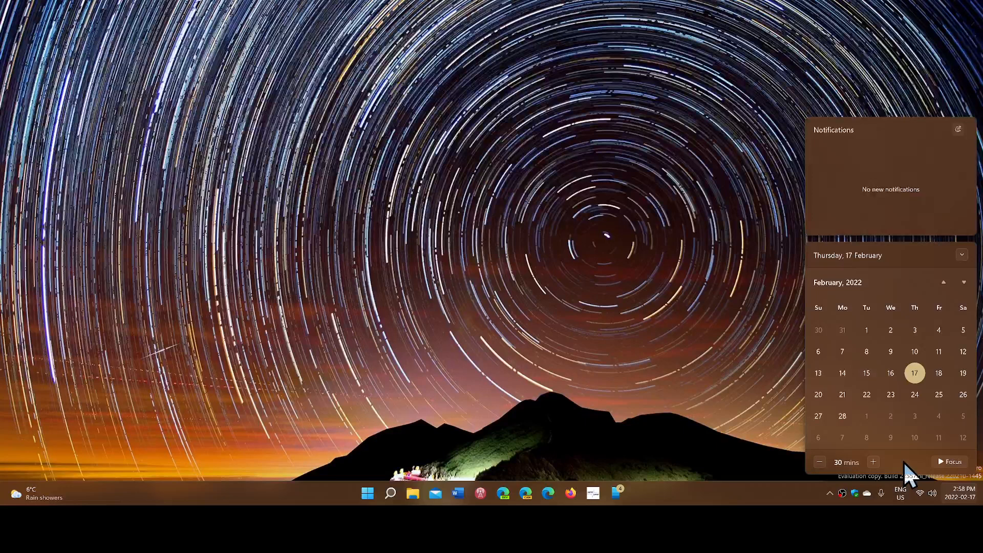